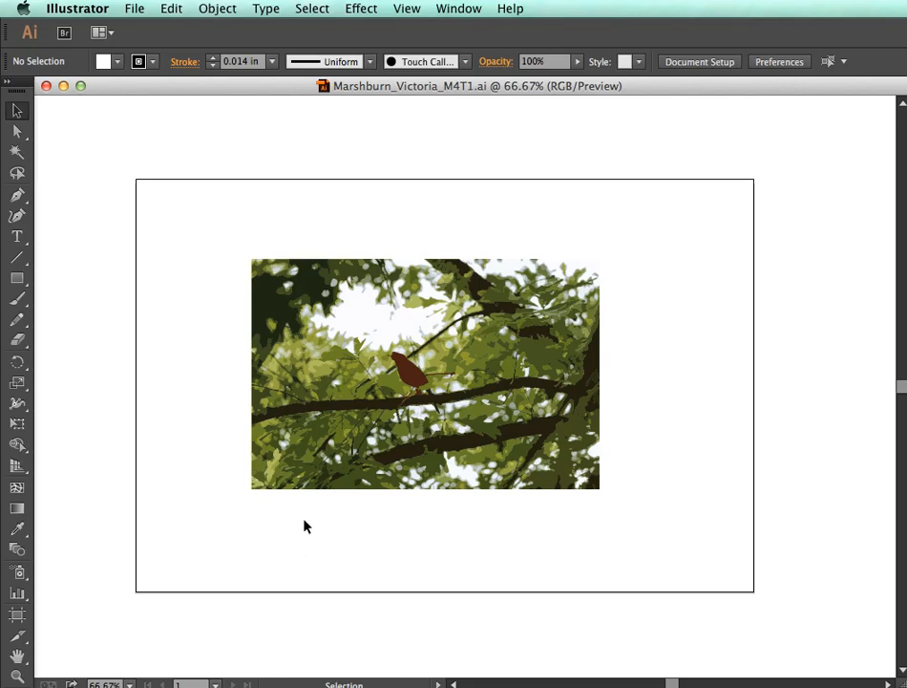
{"action": "mouse_move", "coordinate": [153, 8]}
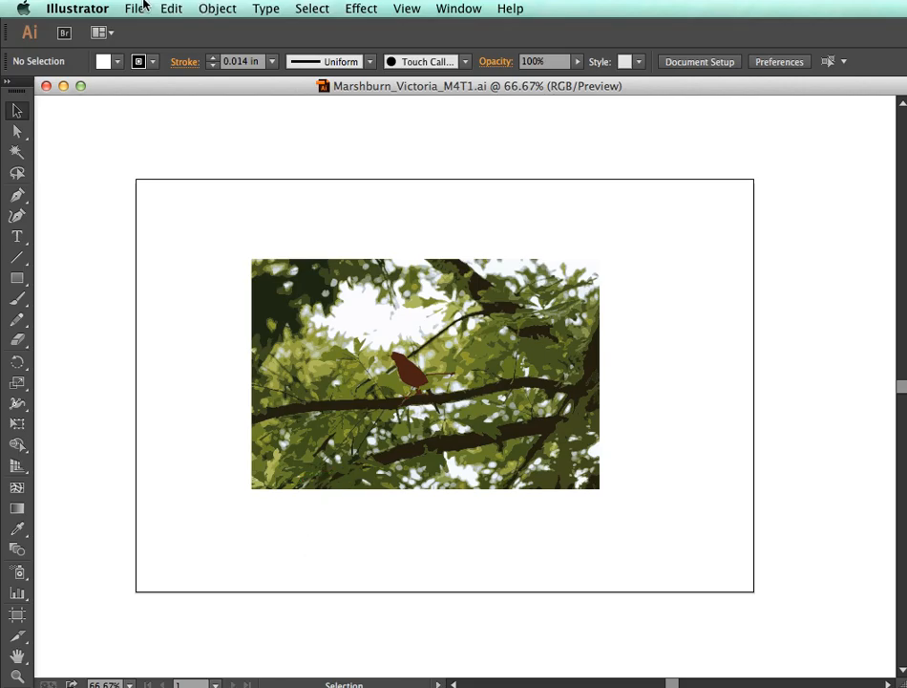
- Reach the File commands to begin exporting the bird illustration
{"action": "left_click", "coordinate": [142, 8]}
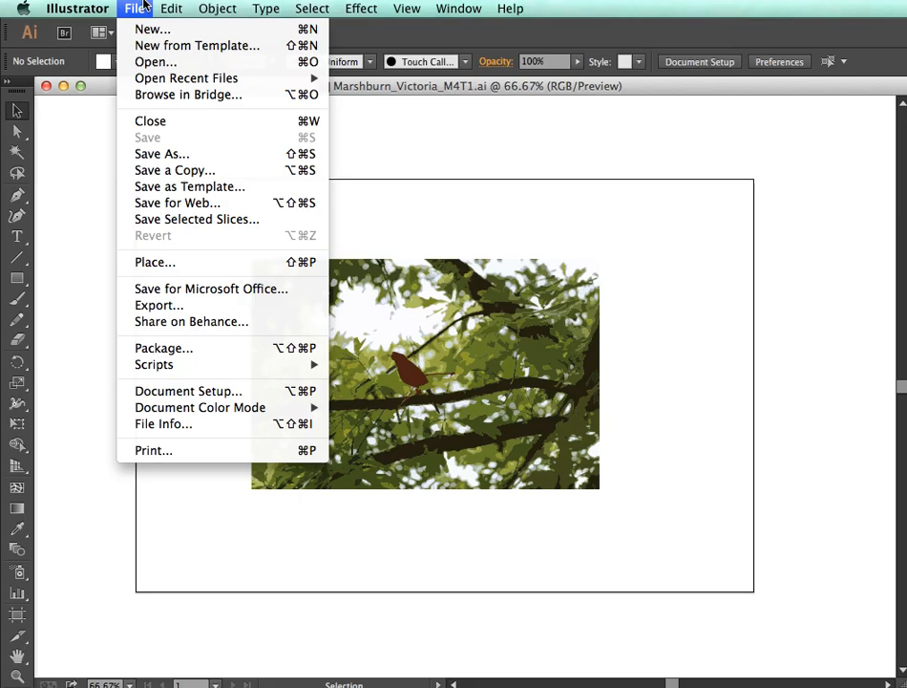
{"action": "mouse_move", "coordinate": [160, 152]}
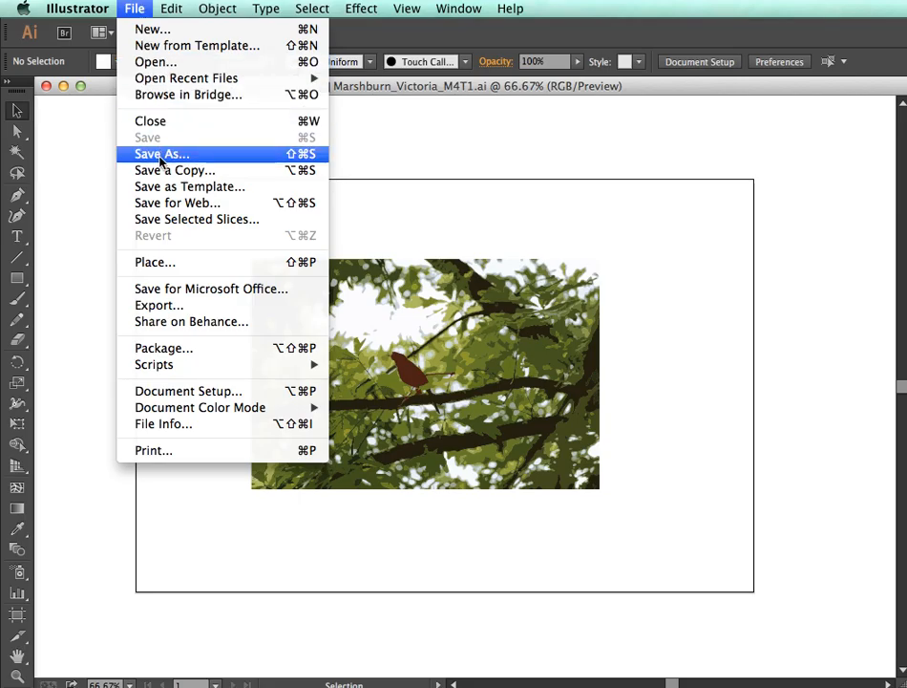
{"action": "mouse_move", "coordinate": [159, 306]}
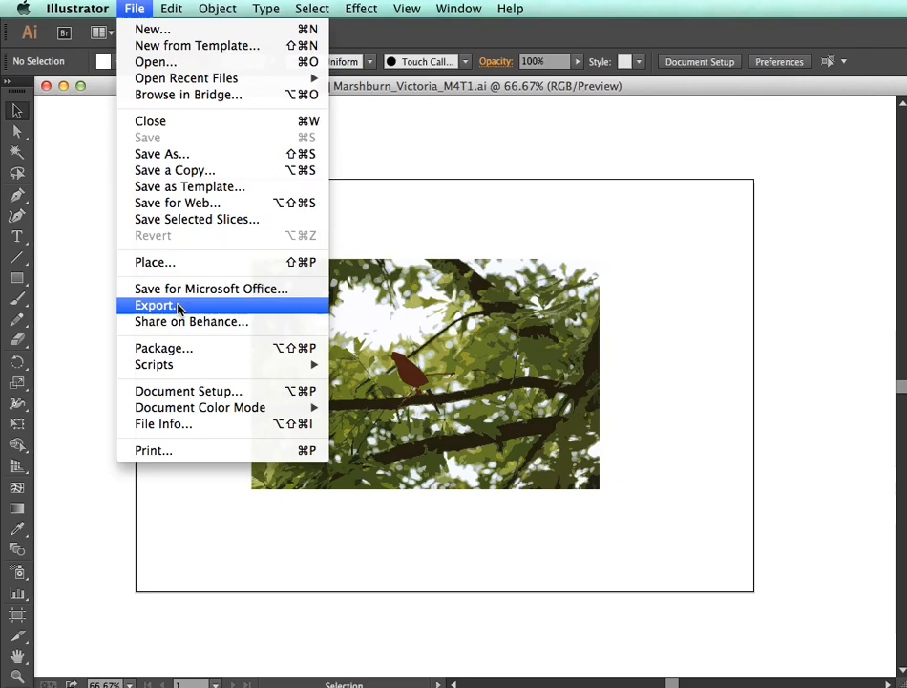
- Export the artwork as JPEG to the Desktop, reaching the JPEG options (RGB, maximum quality, 300 ppi)
{"action": "left_click", "coordinate": [157, 305]}
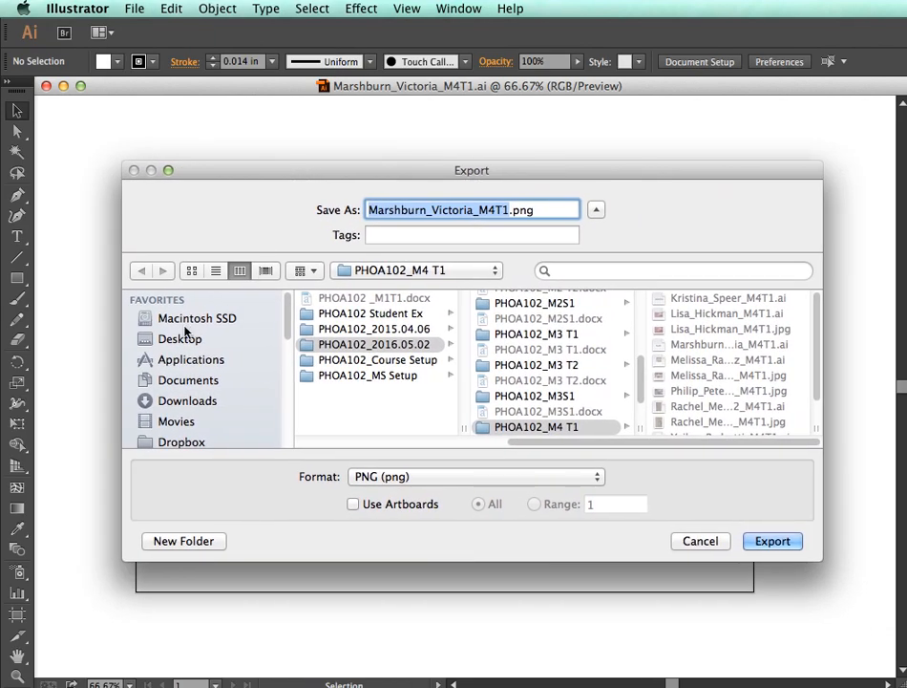
{"action": "left_click", "coordinate": [179, 338]}
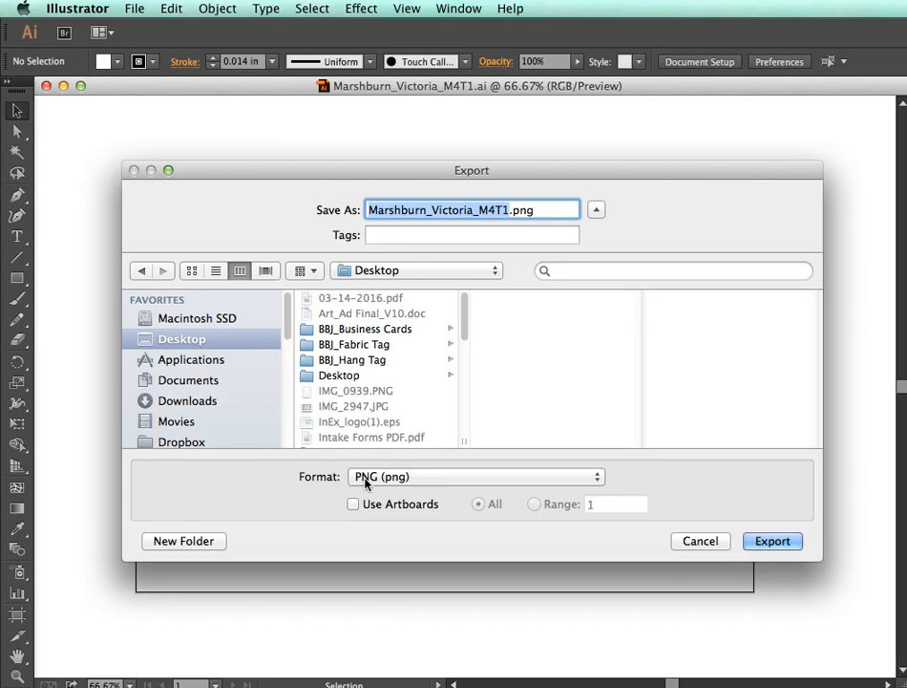
{"action": "mouse_move", "coordinate": [432, 489]}
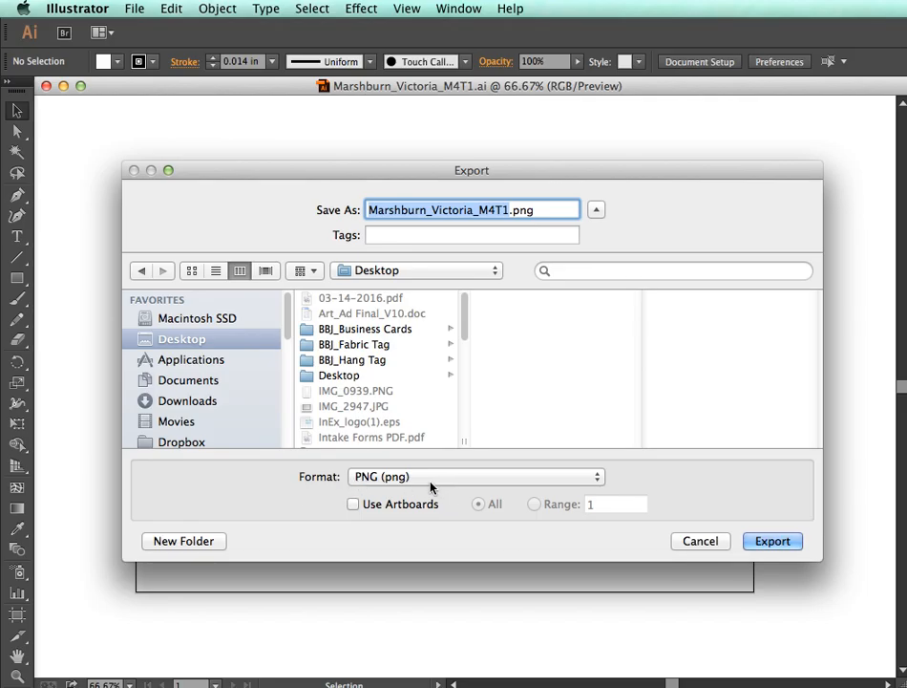
{"action": "left_click", "coordinate": [473, 477]}
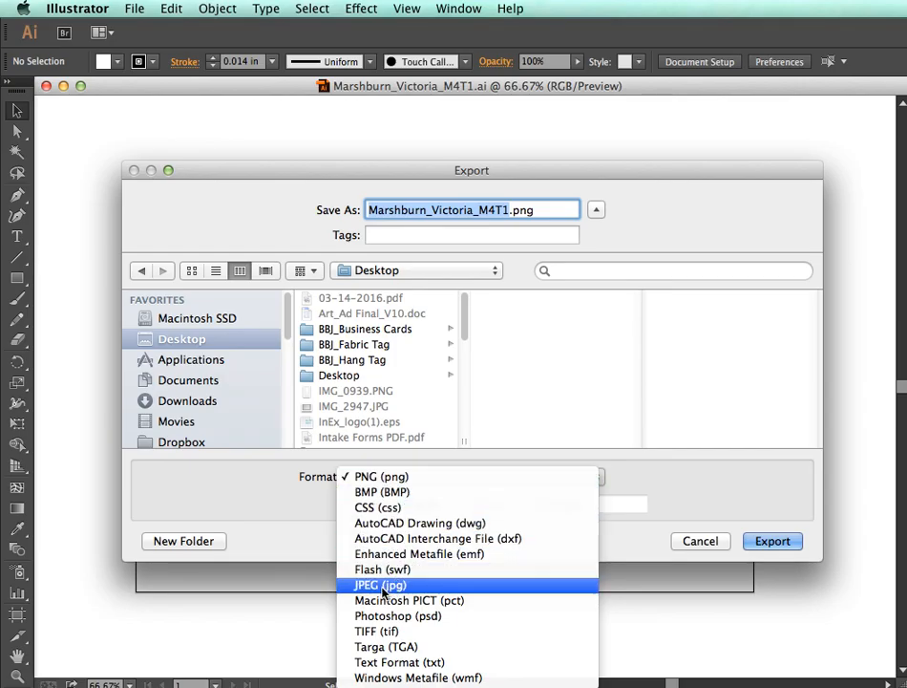
{"action": "left_click", "coordinate": [379, 584]}
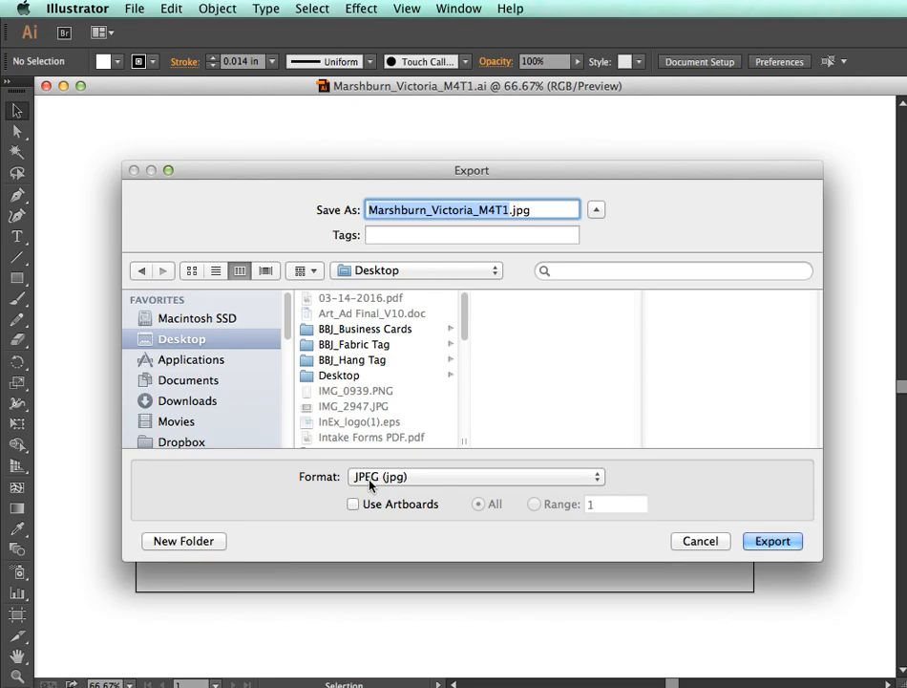
{"action": "left_click", "coordinate": [771, 541]}
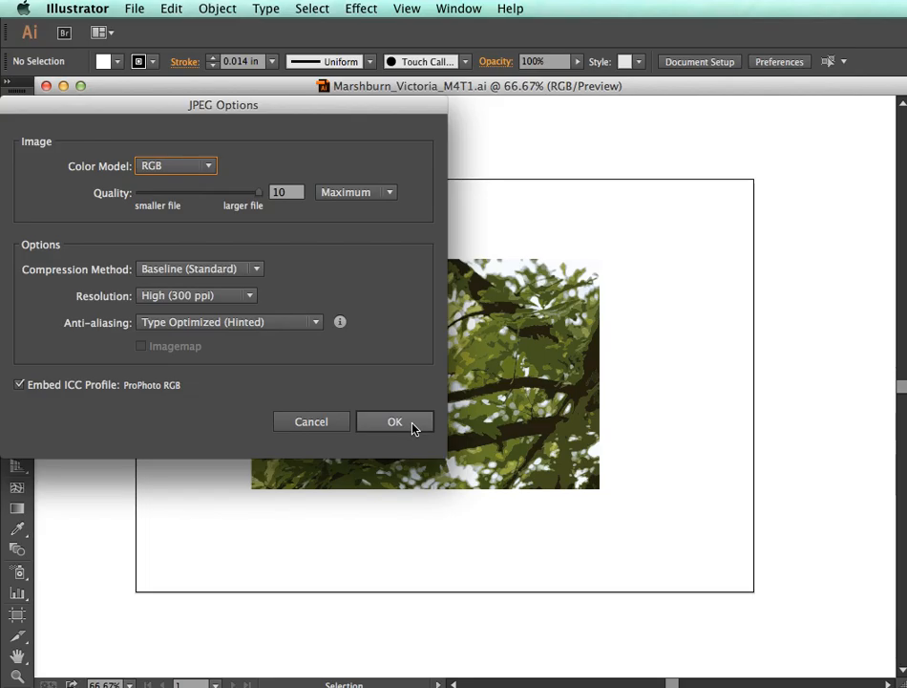
{"action": "left_click", "coordinate": [393, 422]}
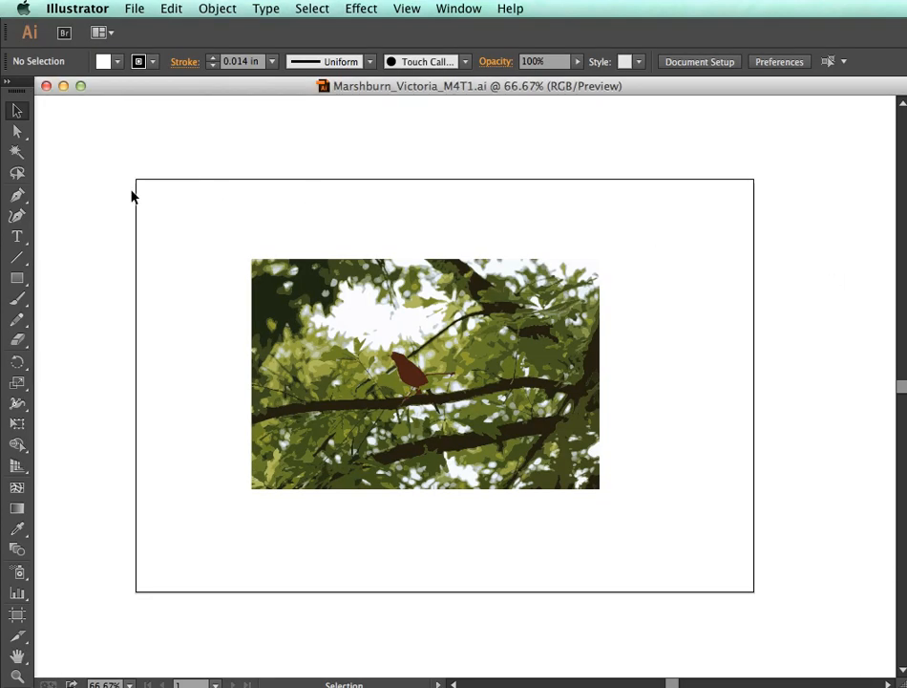
{"action": "mouse_move", "coordinate": [464, 271]}
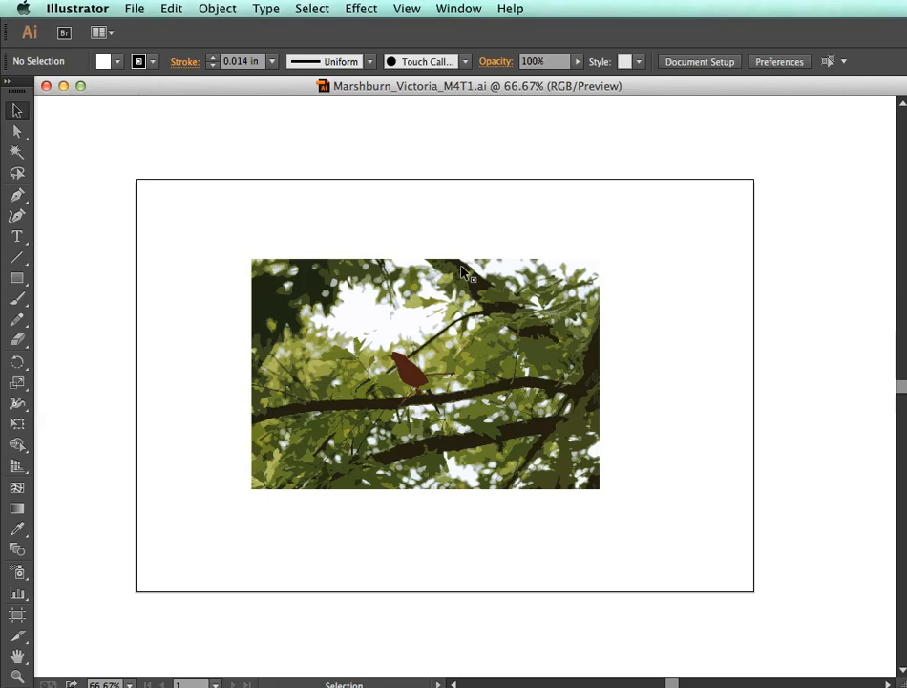
{"action": "mouse_move", "coordinate": [256, 263]}
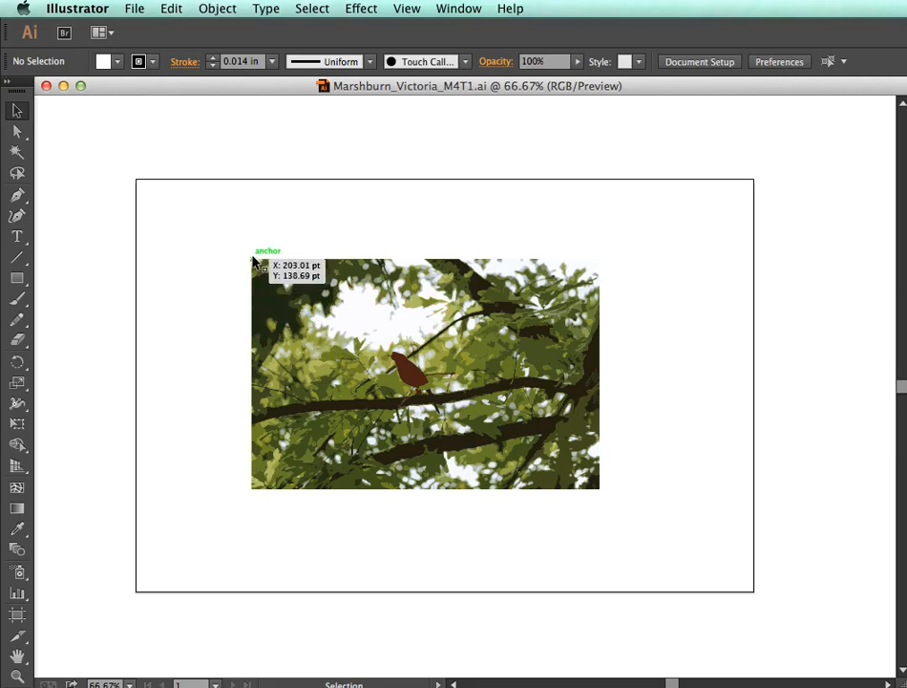
{"action": "mouse_move", "coordinate": [594, 506]}
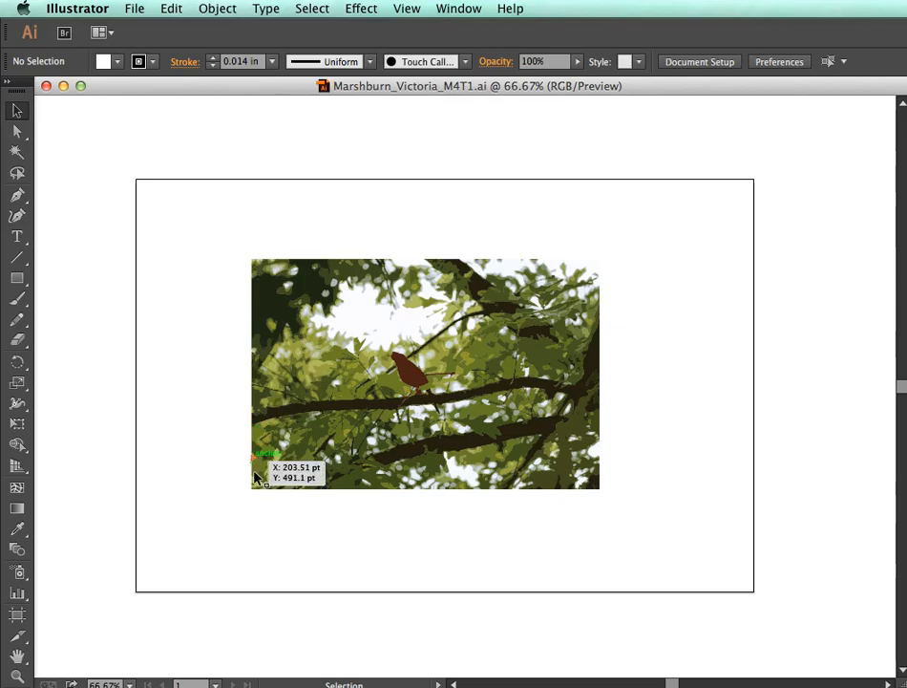
{"action": "mouse_move", "coordinate": [130, 191]}
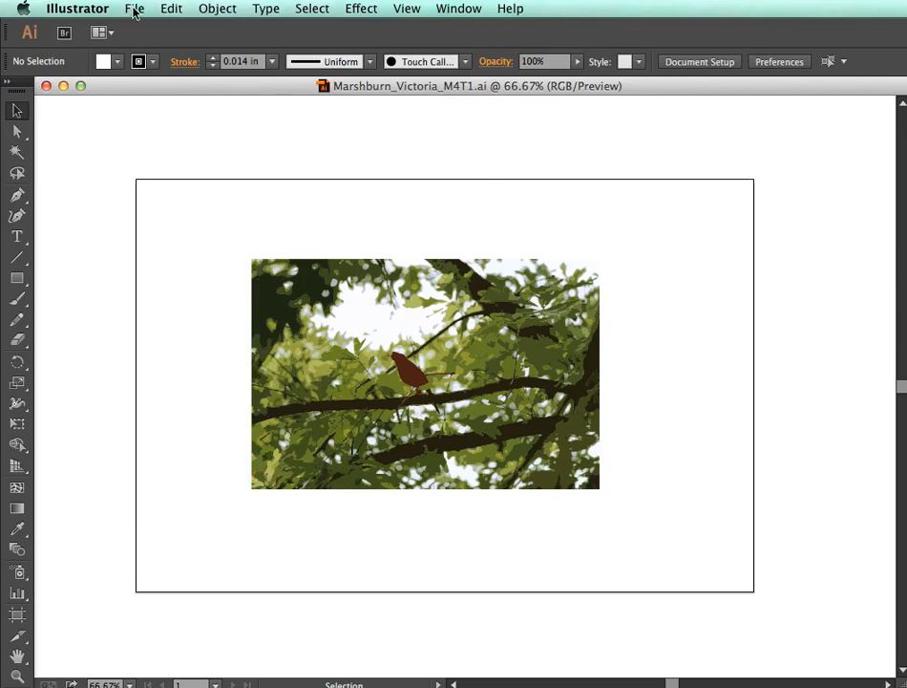
{"action": "left_click", "coordinate": [145, 8]}
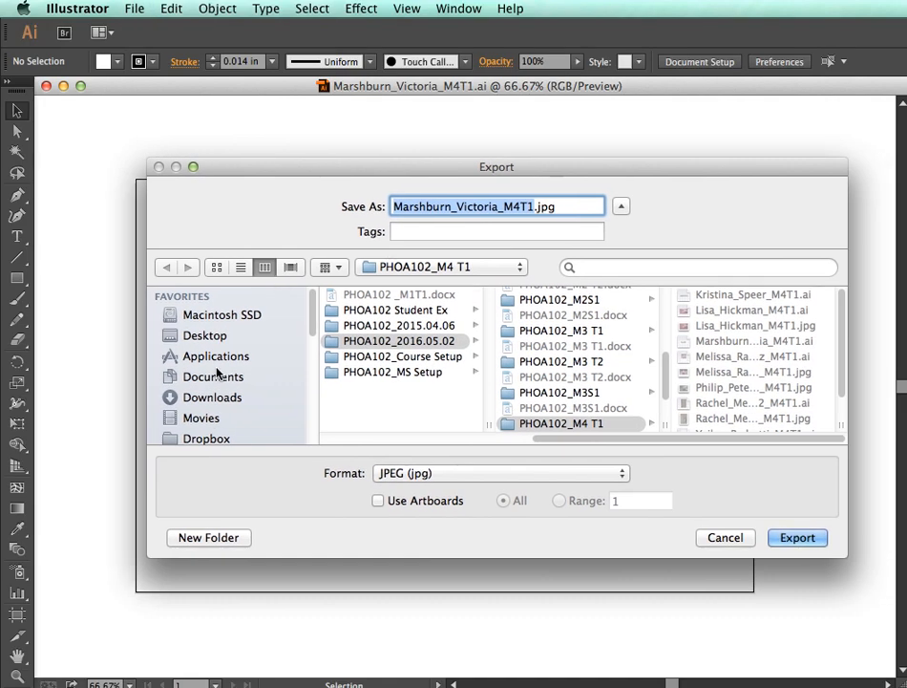
- Export a second JPEG to the Desktop using all artboards, suffixed '-2', accepting the JPEG options
{"action": "left_click", "coordinate": [206, 336]}
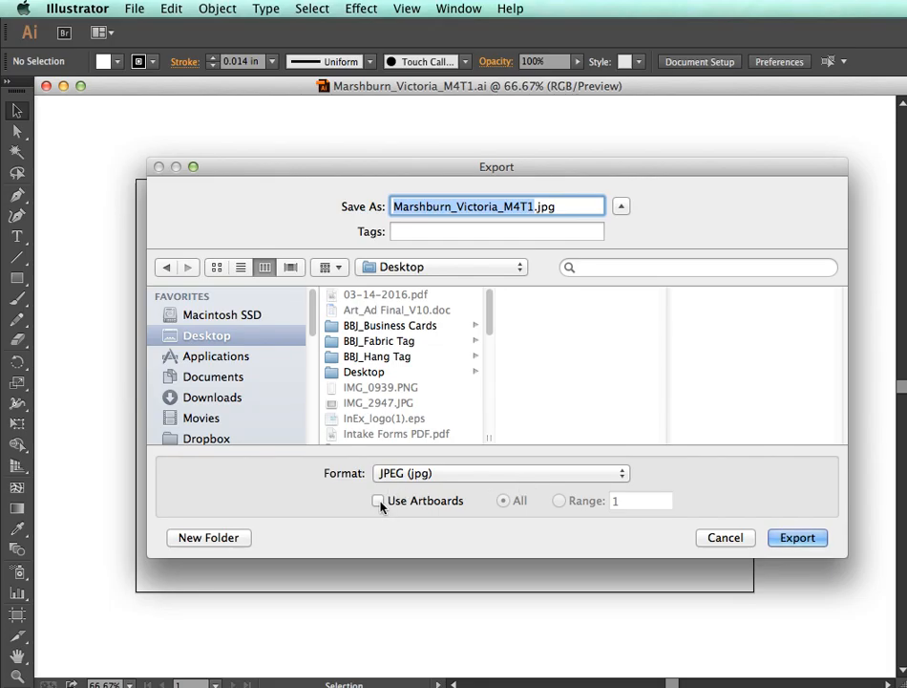
{"action": "left_click", "coordinate": [378, 501]}
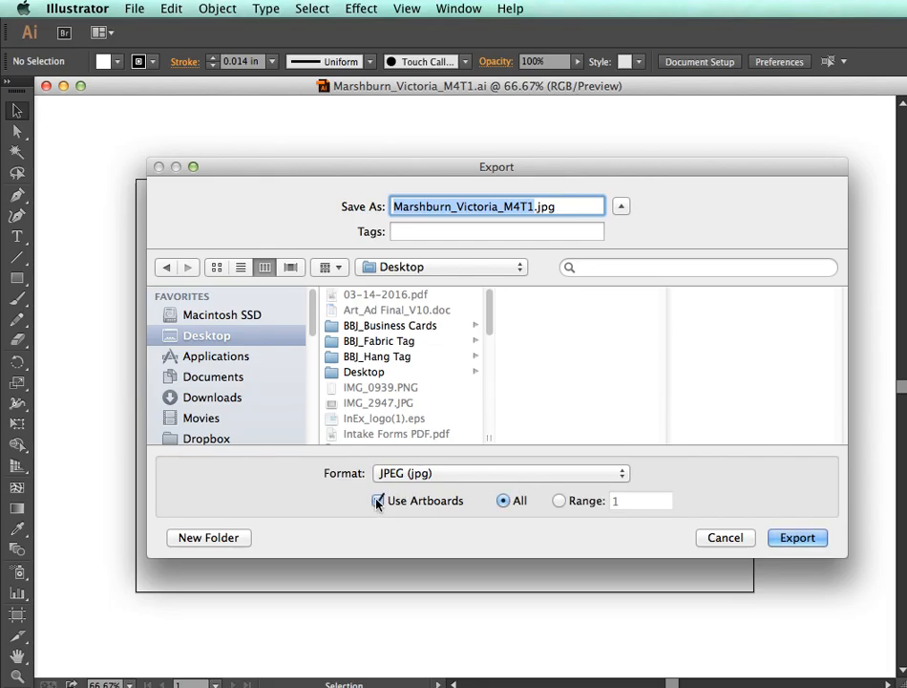
{"action": "mouse_move", "coordinate": [351, 197]}
{"action": "type", "text": "-2"}
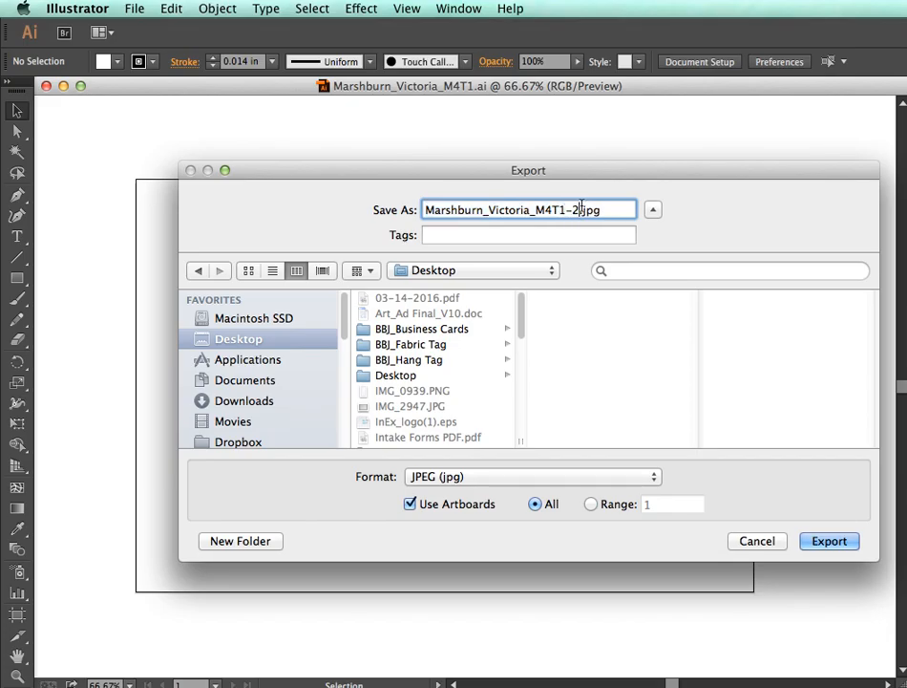
{"action": "left_click", "coordinate": [829, 540]}
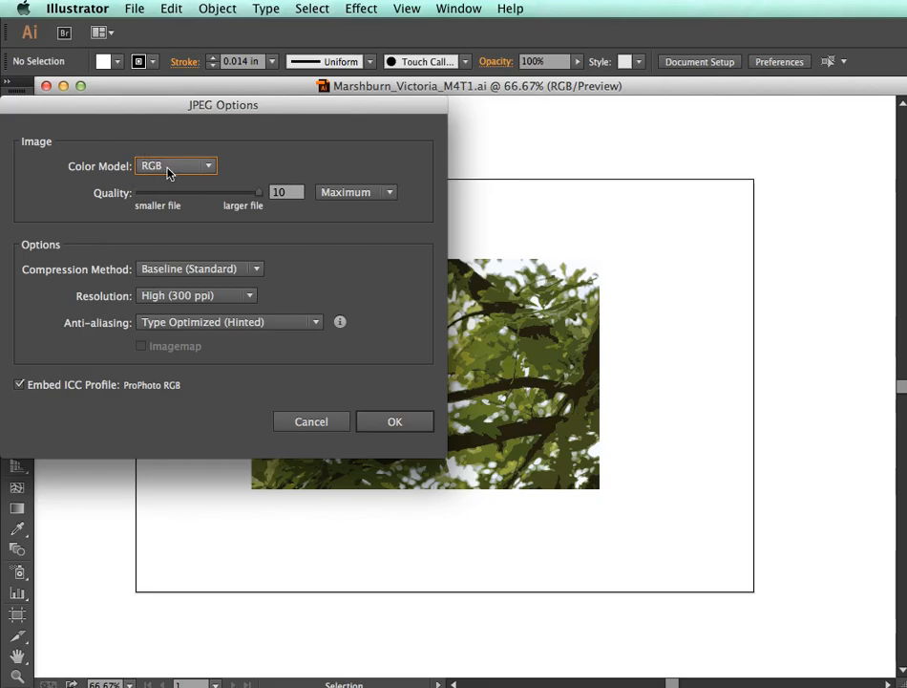
{"action": "left_click", "coordinate": [393, 422]}
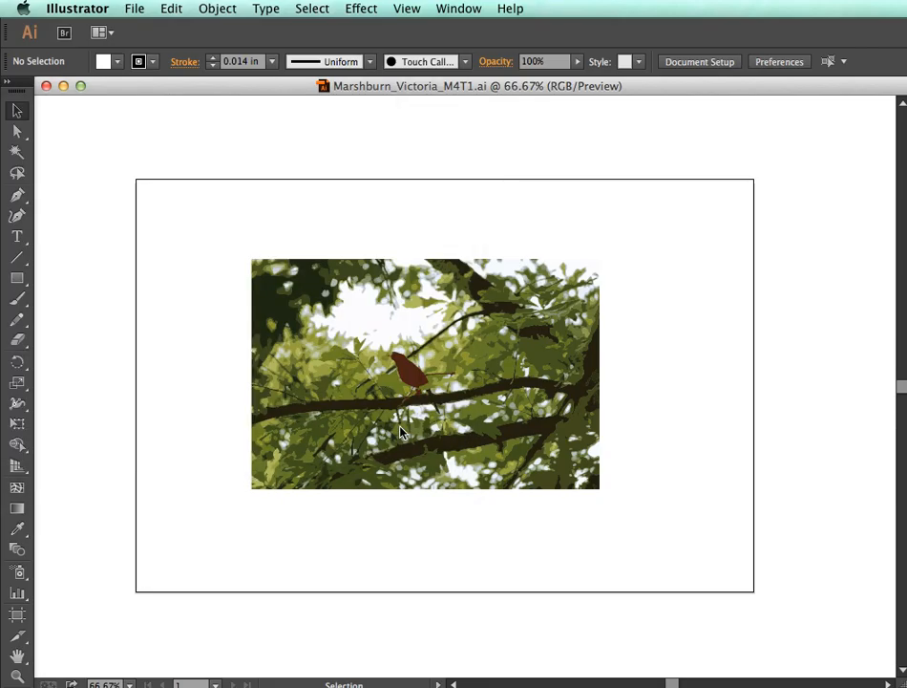
{"action": "mouse_move", "coordinate": [687, 508]}
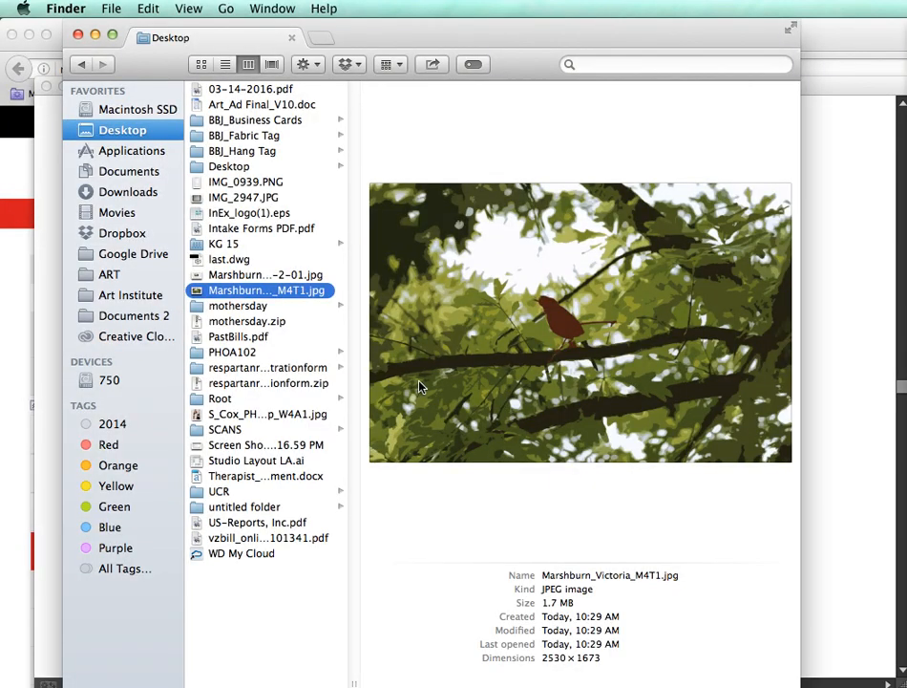
- Inspect the '-2-01' full-artboard JPEG (4500 × 3000) on the Desktop and view it in Preview
{"action": "left_click", "coordinate": [259, 275]}
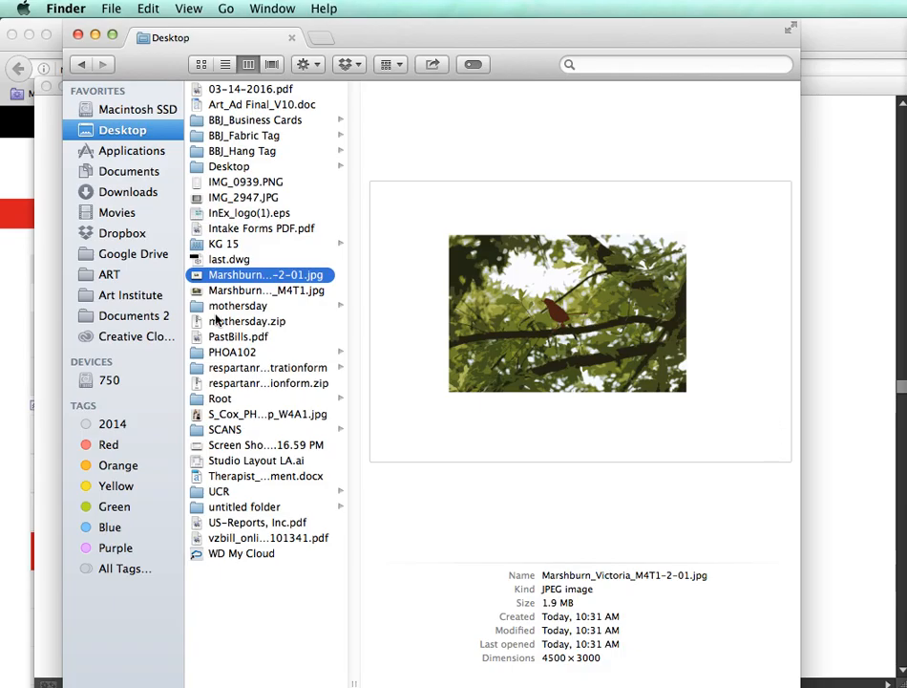
{"action": "double_click", "coordinate": [260, 275]}
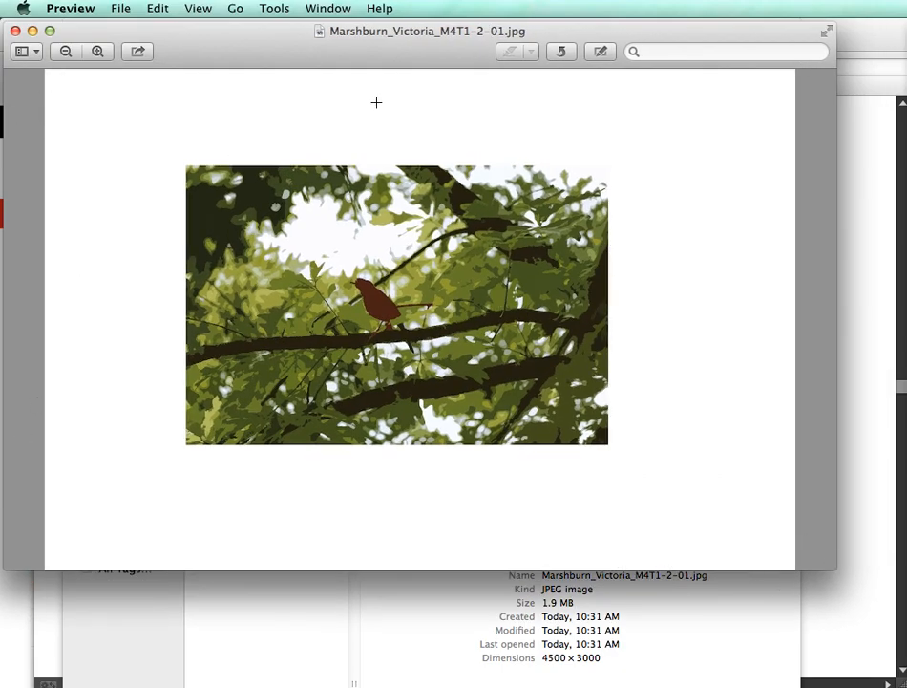
{"action": "mouse_move", "coordinate": [69, 443]}
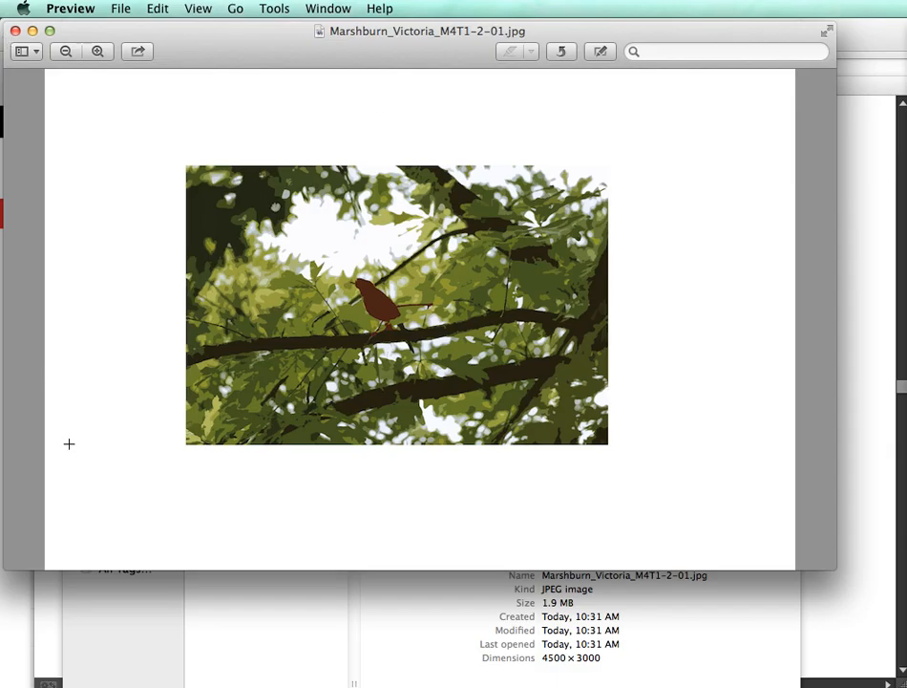
{"action": "mouse_move", "coordinate": [172, 630]}
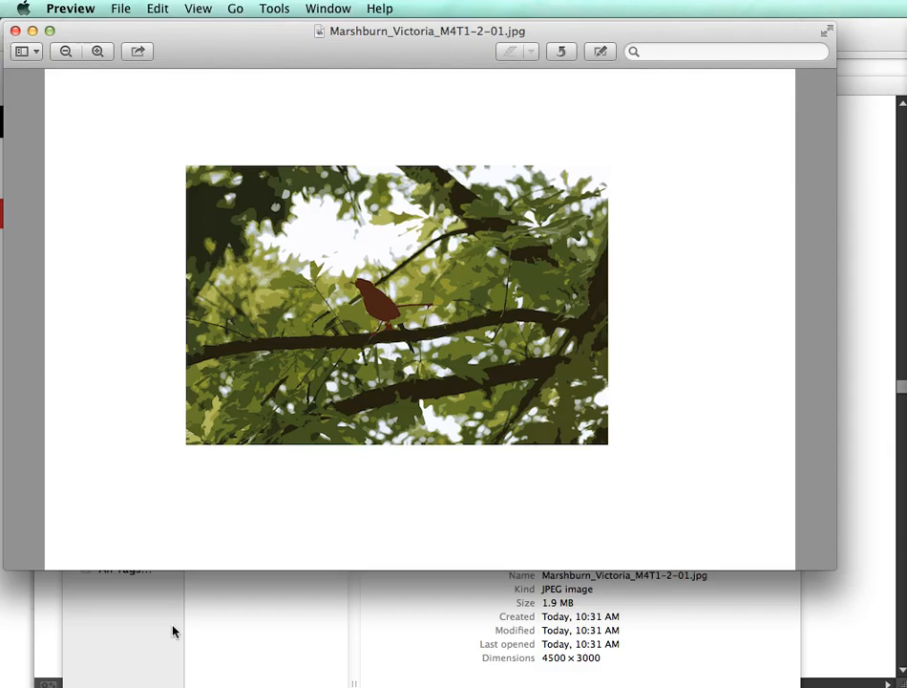